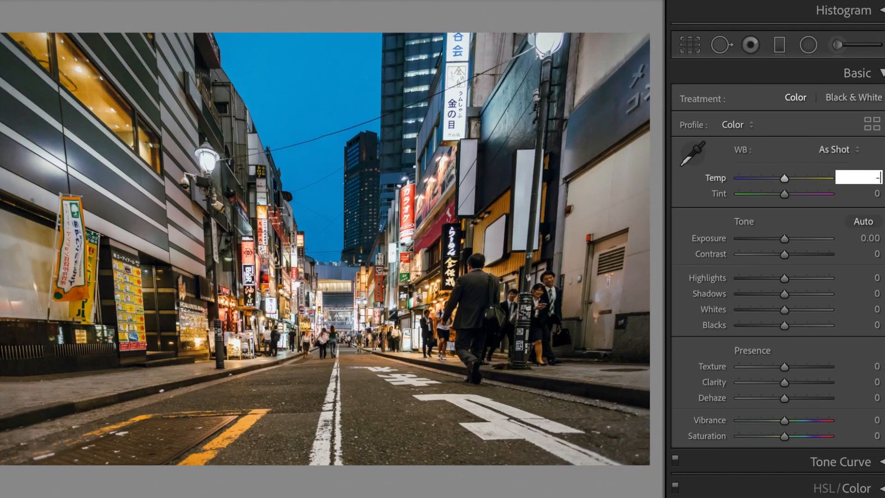
Step: Set Temp −10, Tint +25, Exposure −0.25, Contrast +60, Highlights −55, Shadows +35, Blacks −10
left_click_drag(793, 178, 779, 179)
type(" 10")
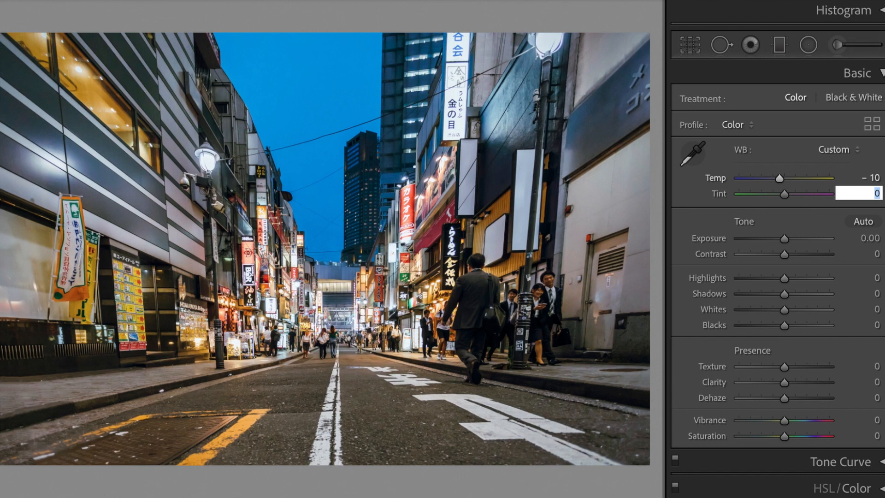
left_click_drag(784, 194, 811, 194)
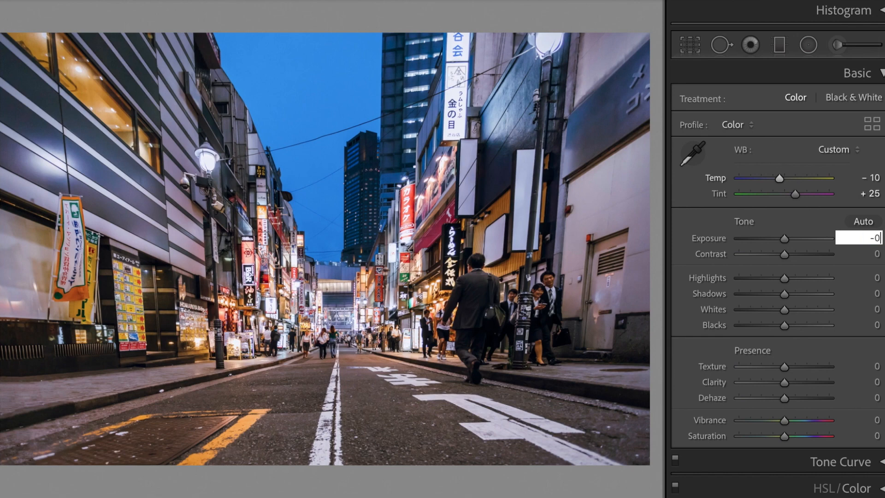
type("-0.25")
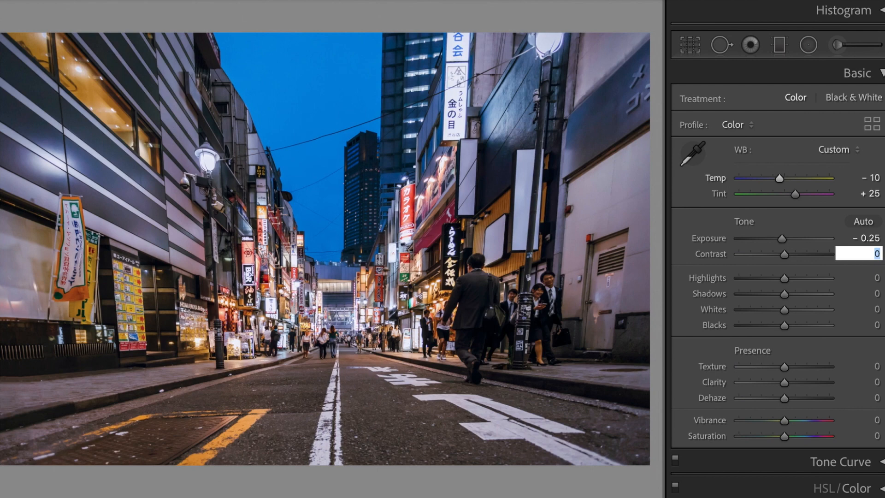
type("60")
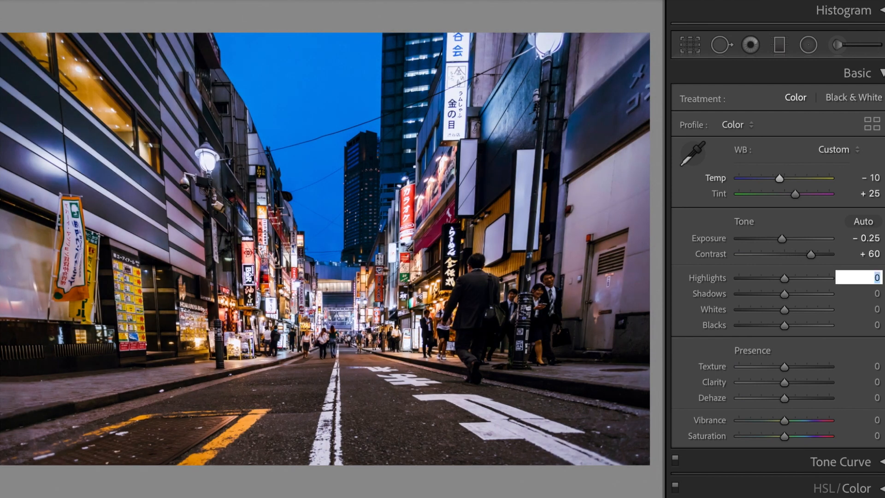
type("-55")
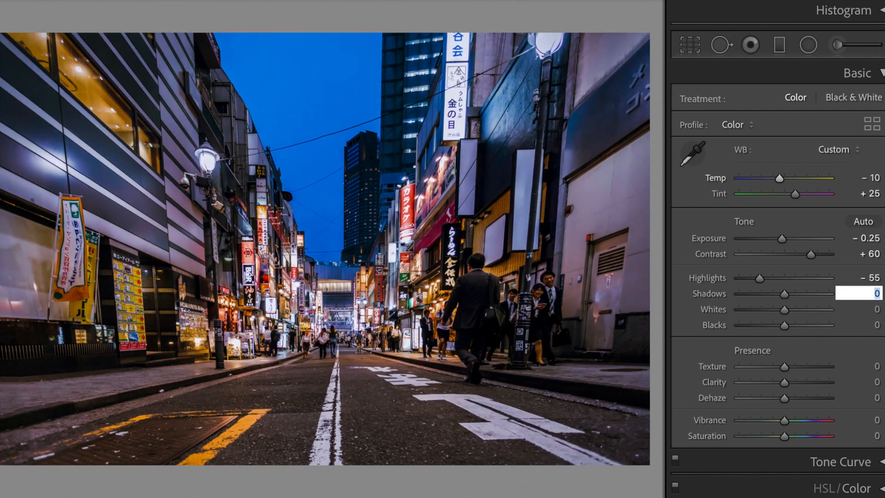
type("35")
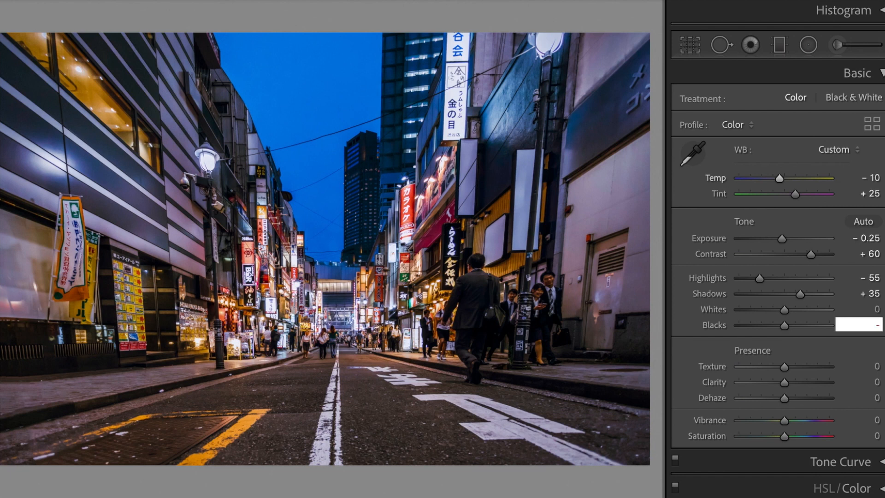
type("-10")
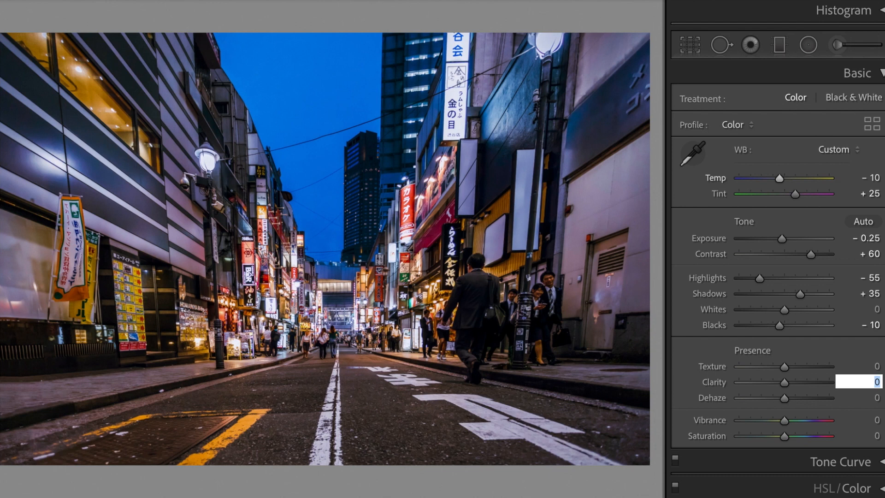
Step: Set Clarity +30, Vibrance +20, Saturation −15 and collapse the Basic panel
left_click_drag(785, 382, 796, 382)
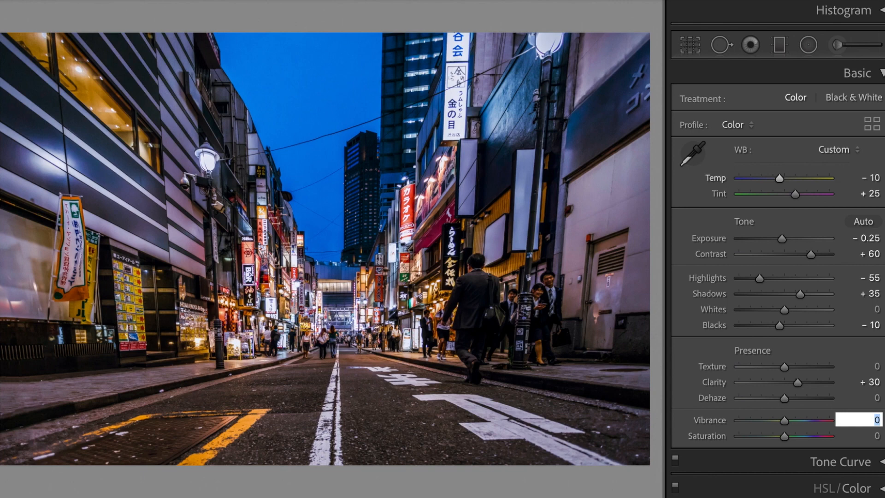
type("20")
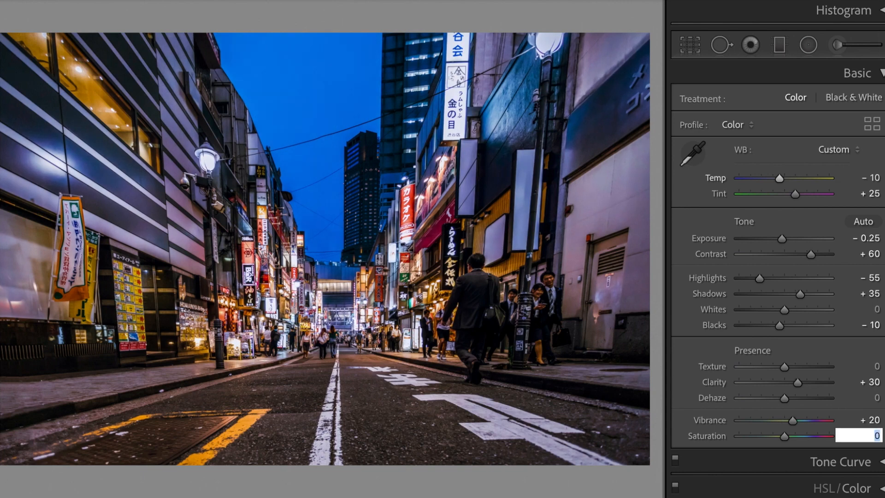
left_click_drag(784, 436, 775, 435)
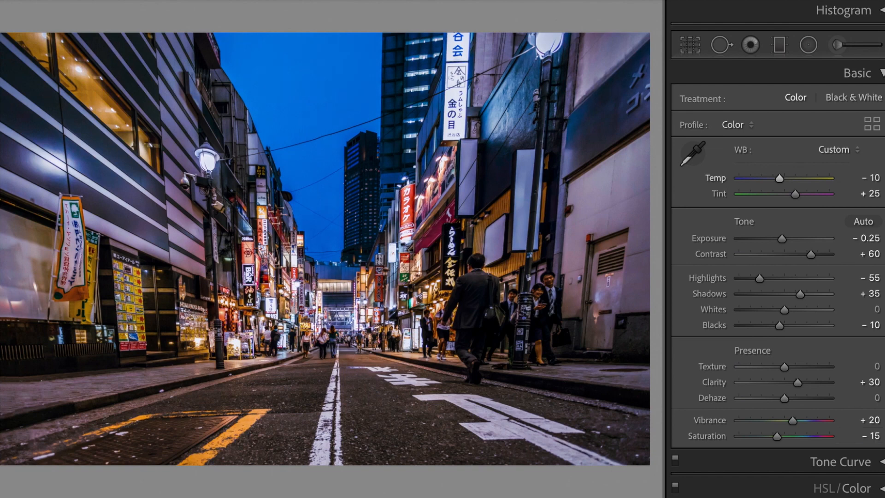
left_click(857, 73)
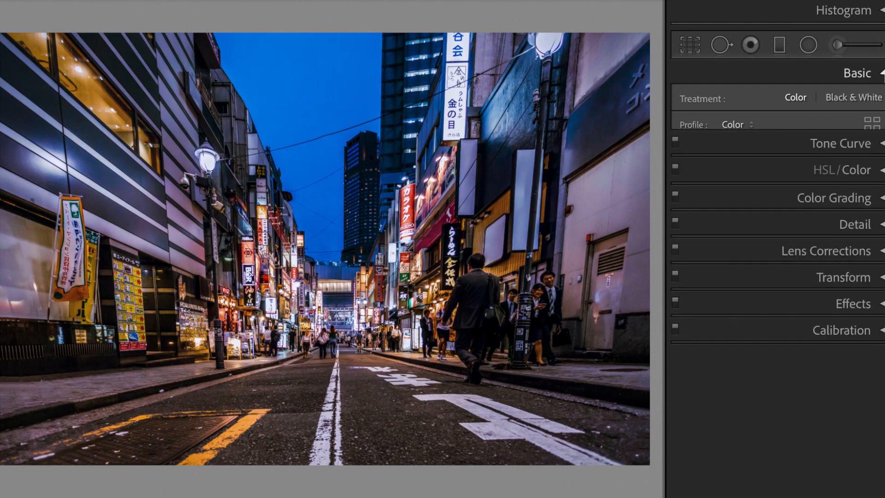
Step: Expand Tone Curve and add the faded black point 12/20 and a 41/40 point
left_click(840, 144)
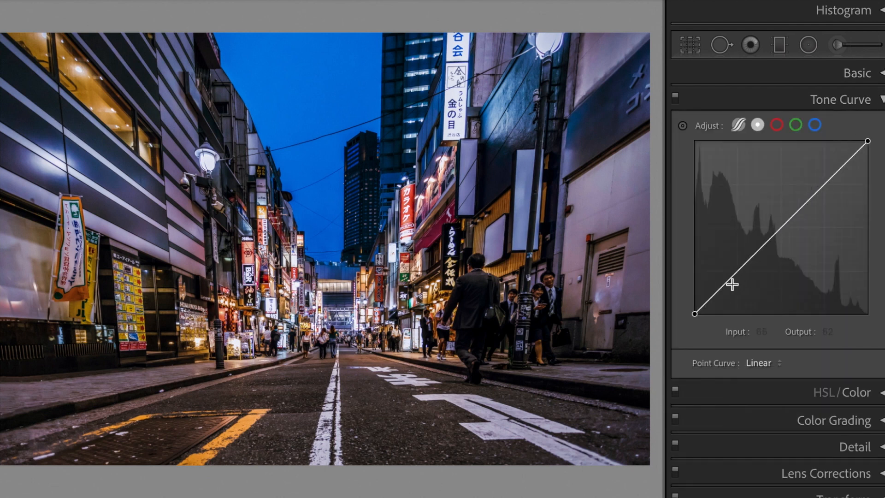
mouse_move(693, 314)
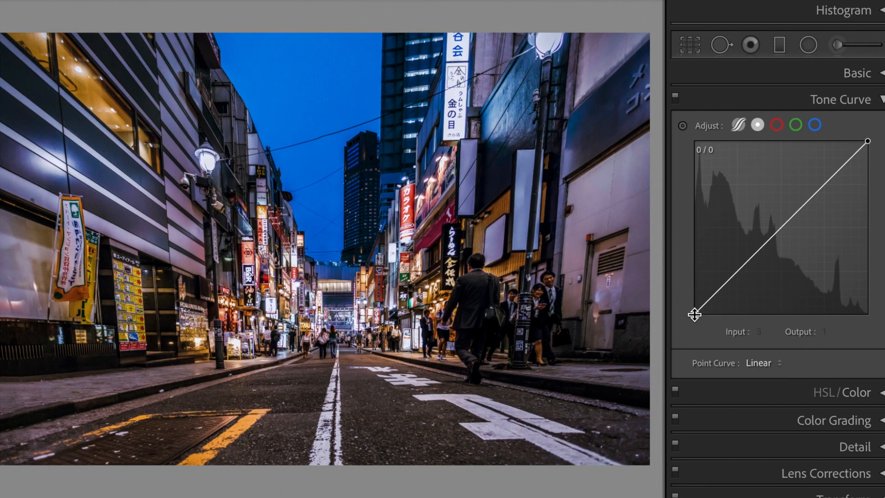
left_click(757, 332)
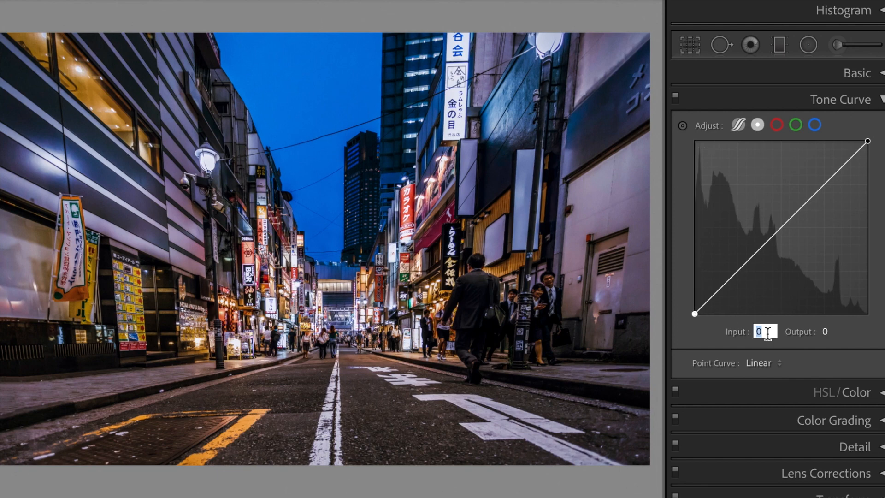
type("12")
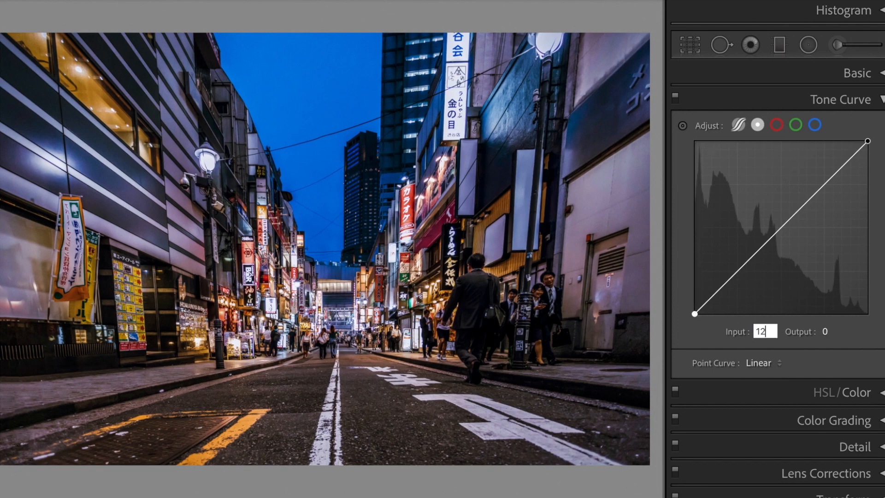
type("20")
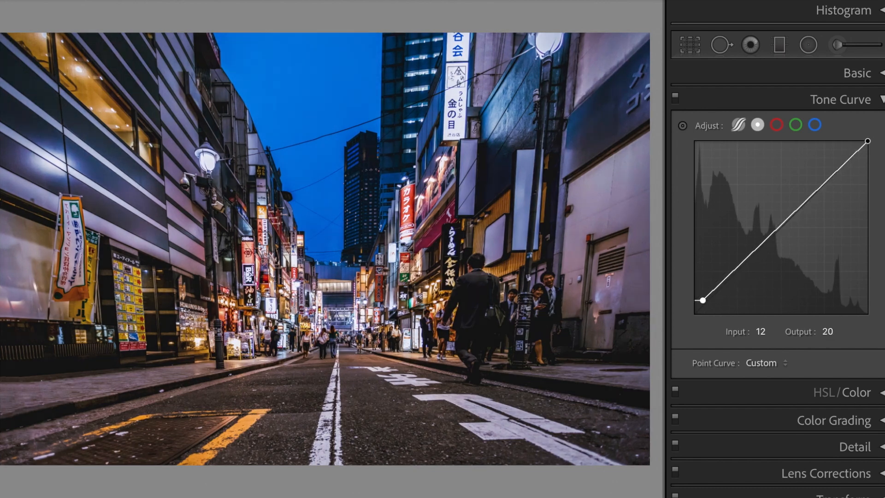
mouse_move(731, 284)
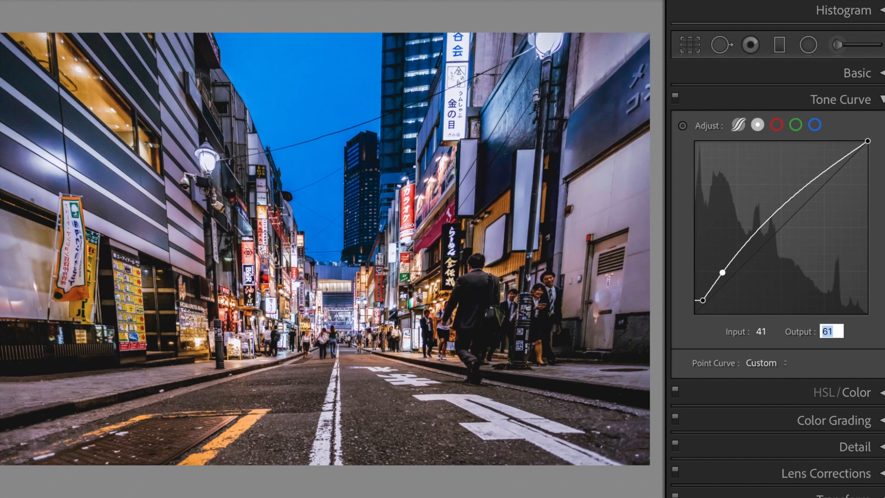
type("40")
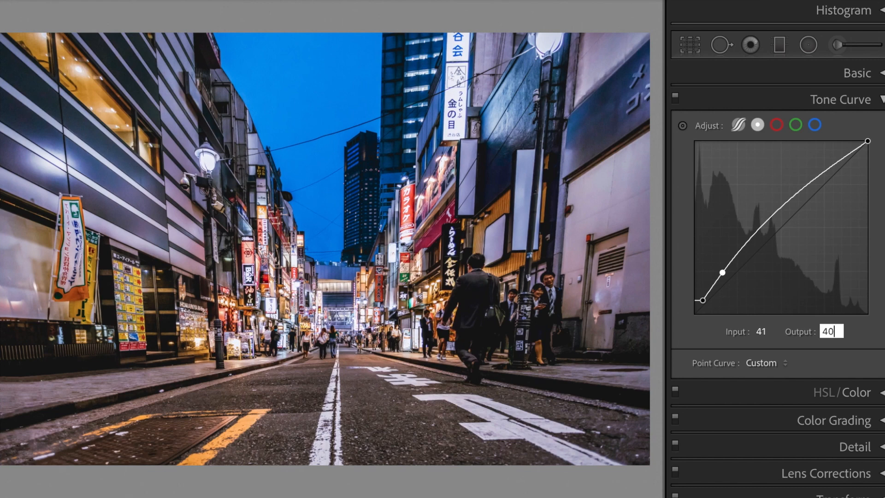
Step: Add the 122/127 midtone point and set the white point's input to 244
left_click_drag(723, 273, 722, 286)
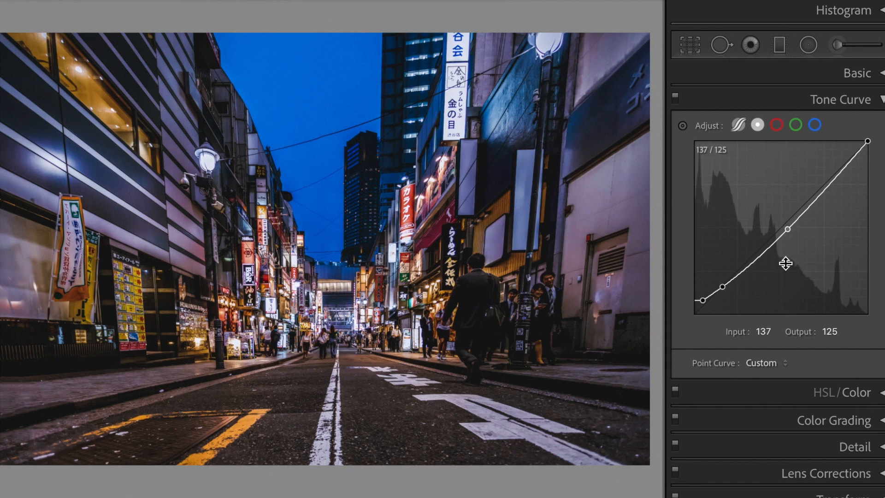
left_click(762, 332)
type("1")
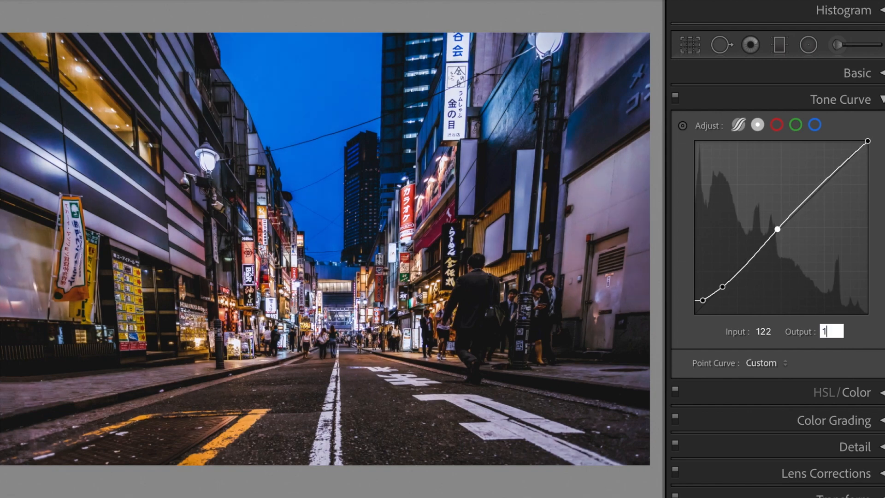
type("27")
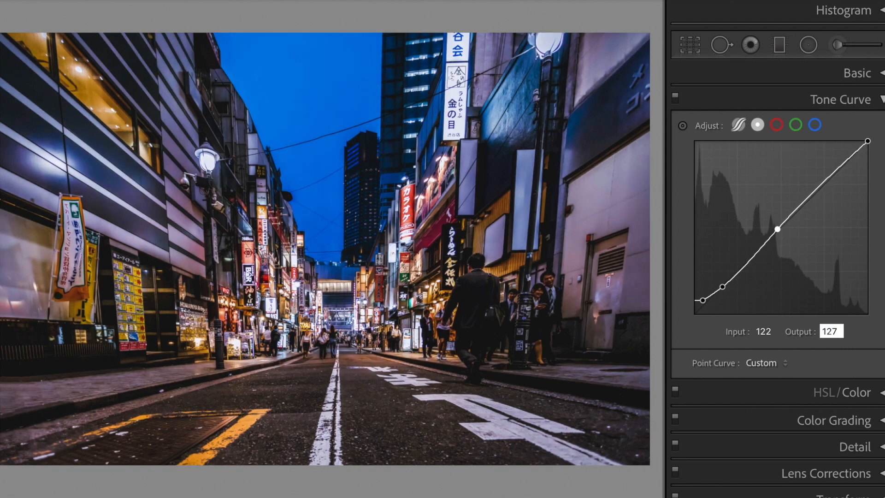
left_click_drag(868, 142, 852, 156)
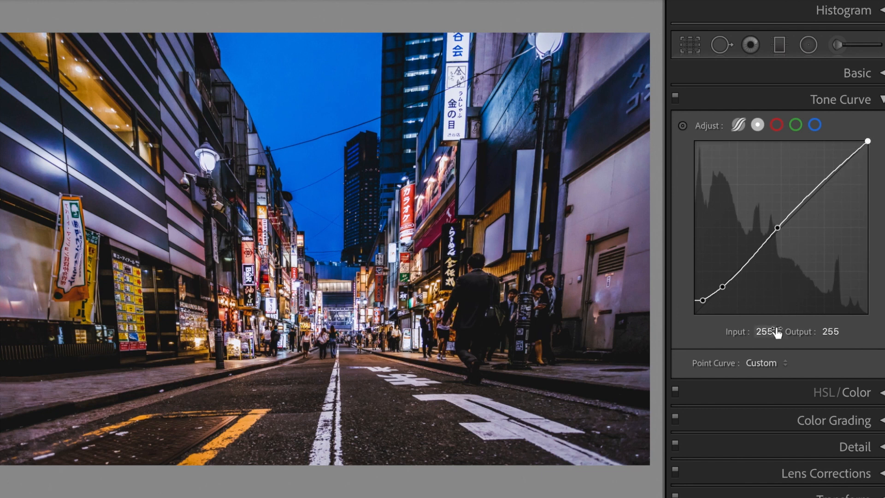
left_click(764, 332)
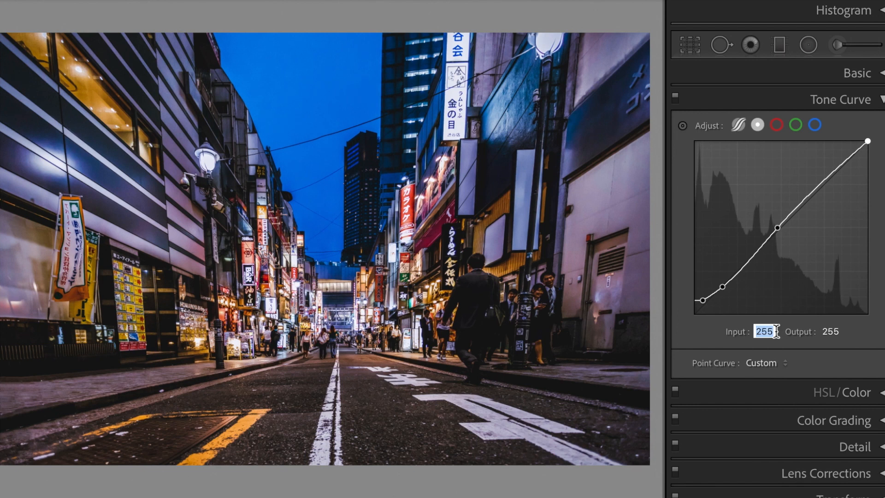
type("244")
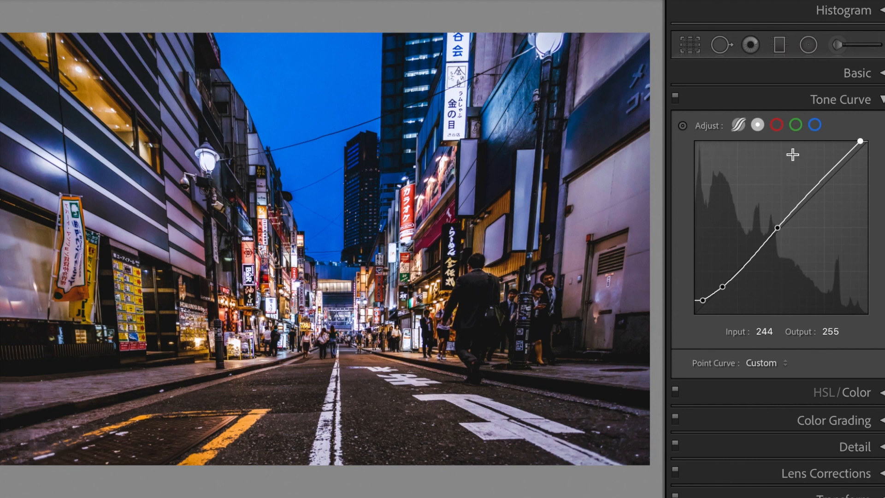
Step: On the Red channel curve, lower the 186 highlight point's output to 167
left_click(776, 125)
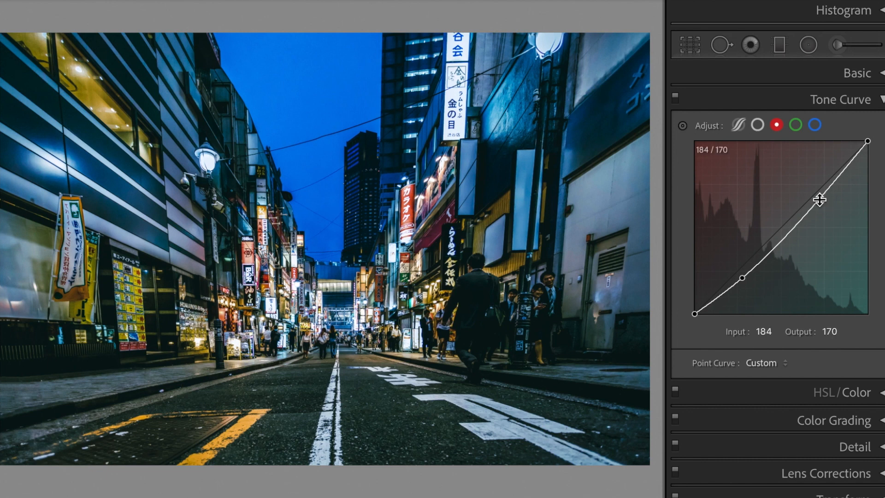
left_click(763, 331)
type("186")
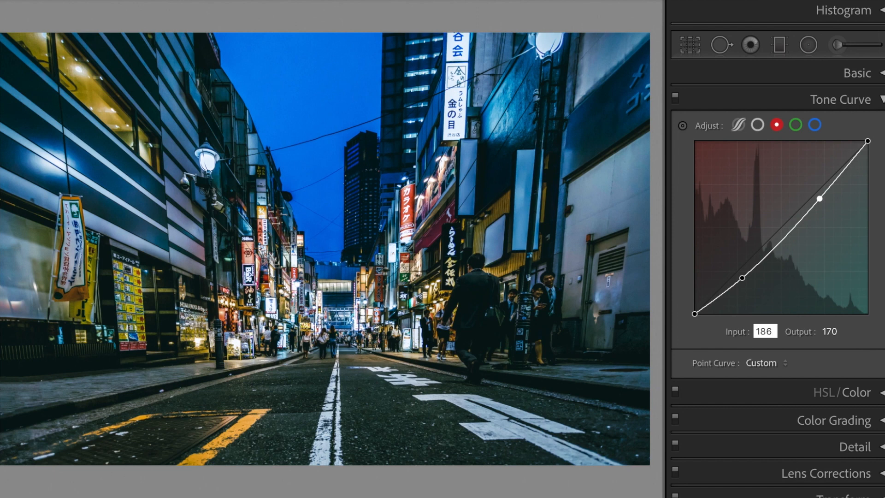
left_click(829, 331)
type("167")
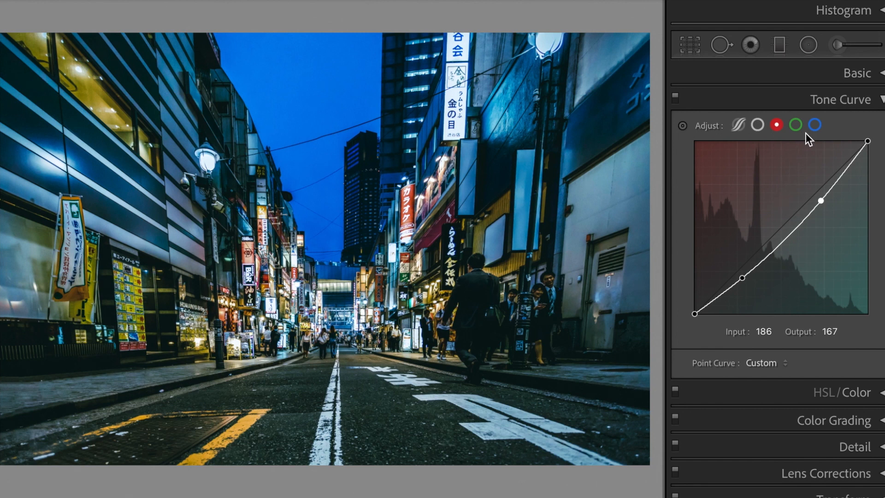
Step: On the Green channel curve, add a 61→65 shadow point and a 185→183 highlight point
left_click(795, 125)
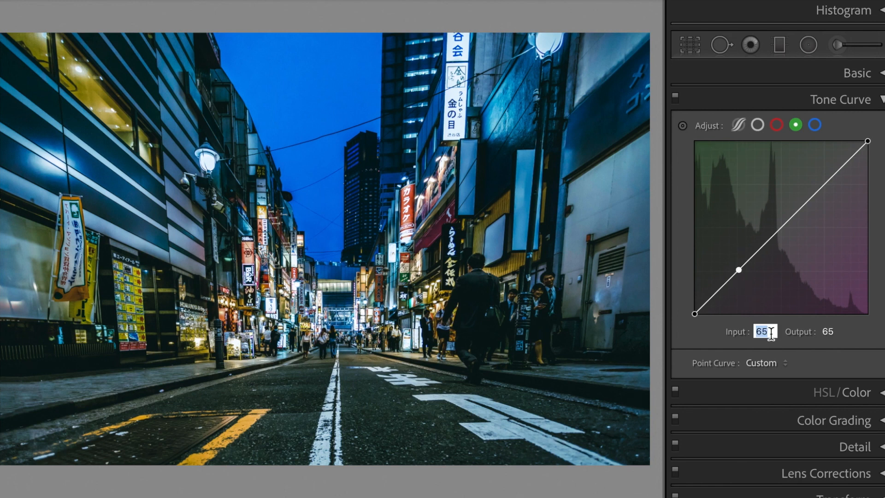
left_click_drag(736, 269, 736, 270)
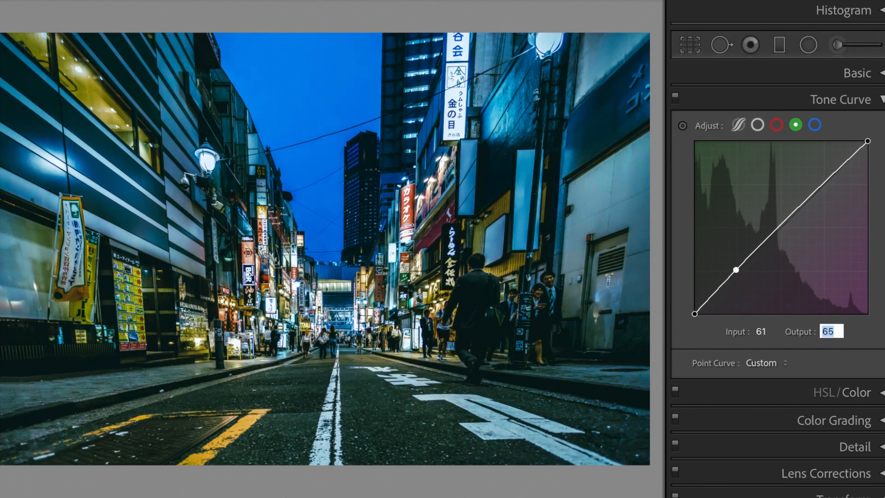
left_click_drag(734, 270, 734, 266)
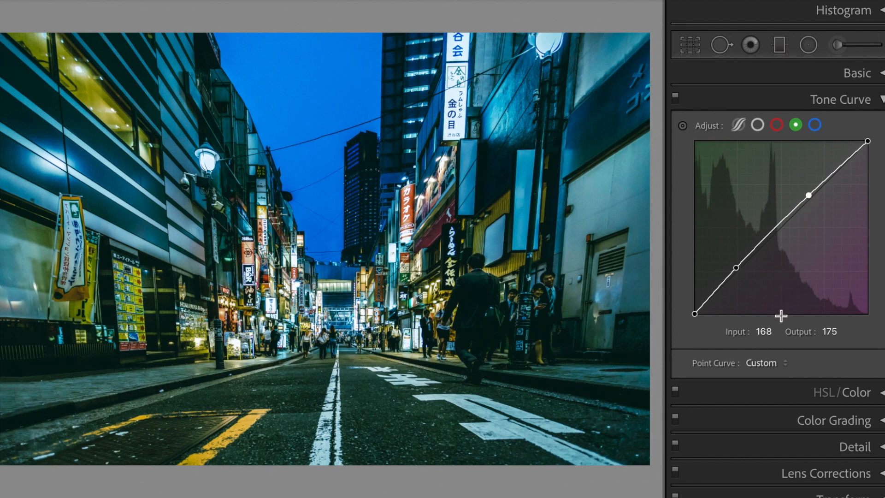
left_click(763, 331)
type("185")
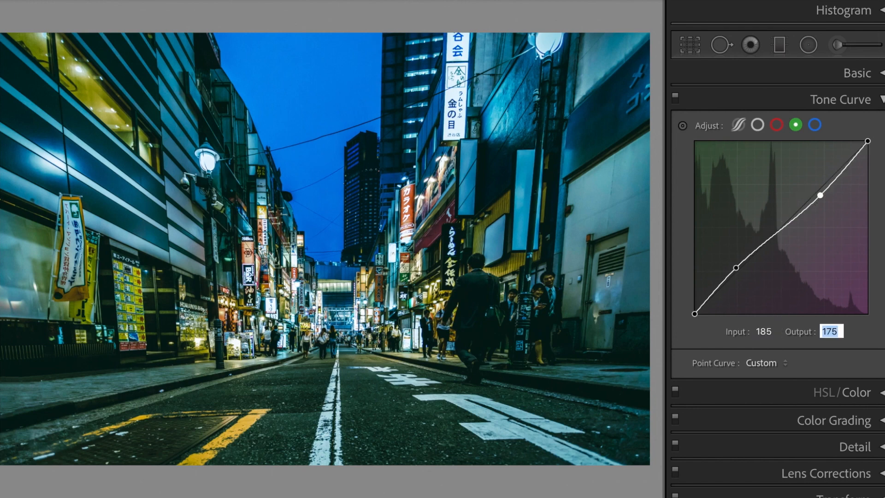
left_click_drag(820, 197, 819, 194)
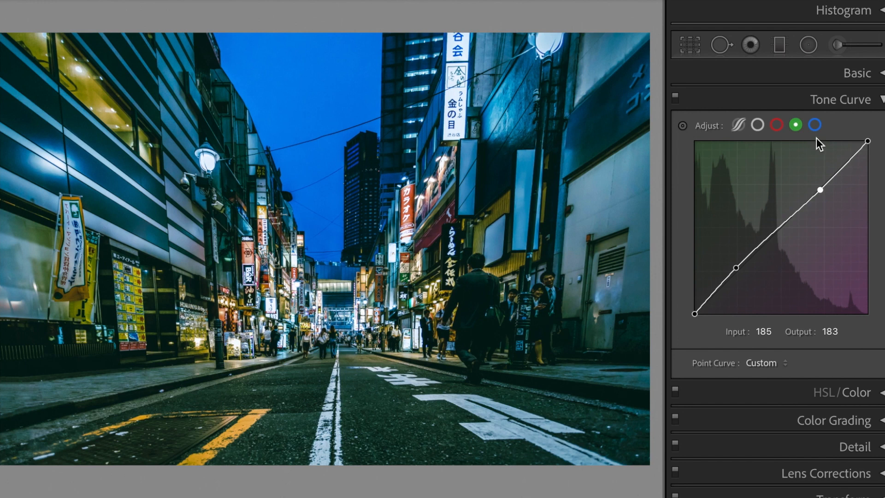
Step: On the Blue channel curve, add a shadow point at input 77 pulled down to output 59
left_click(813, 124)
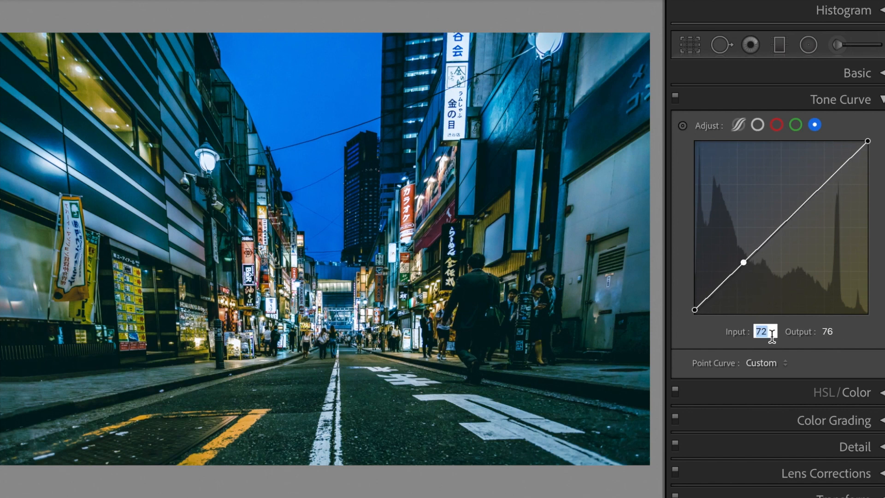
type("77")
left_click(829, 331)
type("59")
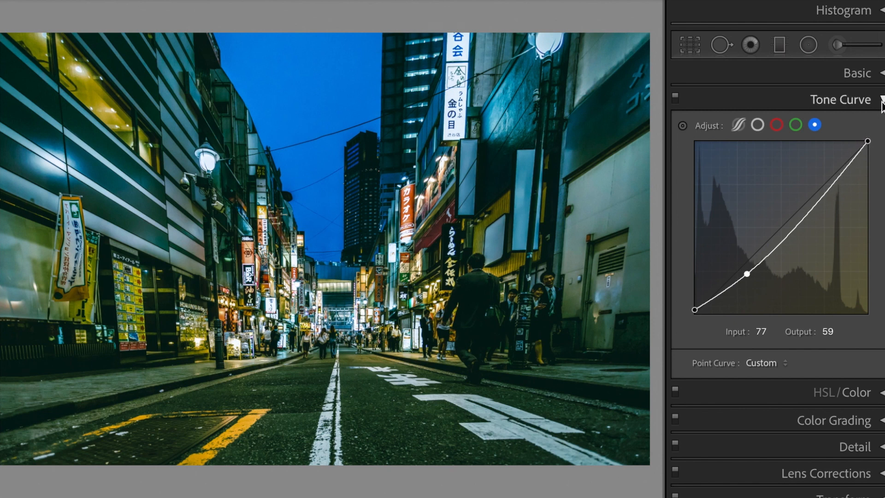
Step: Open HSL/Color; set Red Saturation +15 and Orange Hue +50, Saturation +40, Luminance −15
left_click(840, 99)
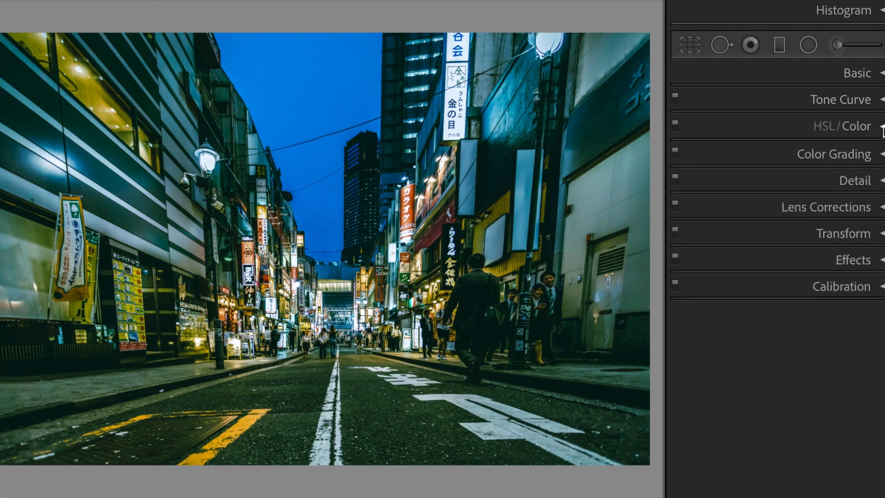
left_click(844, 126)
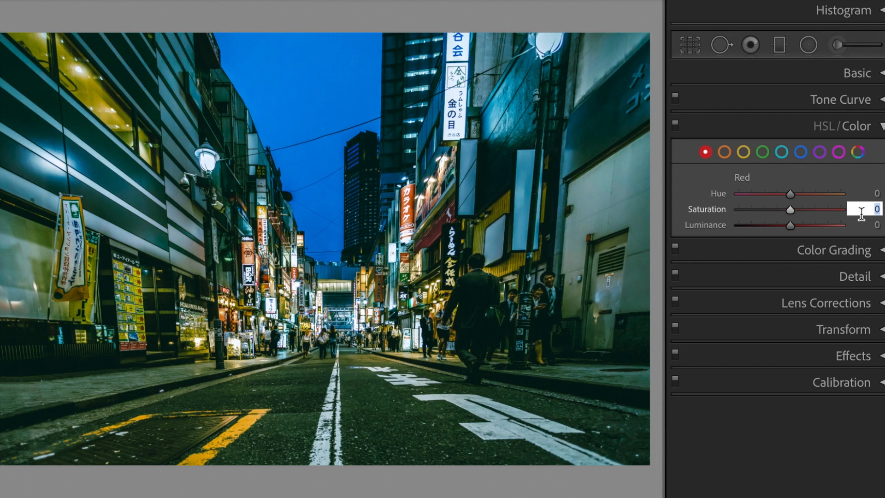
left_click_drag(789, 210, 797, 210)
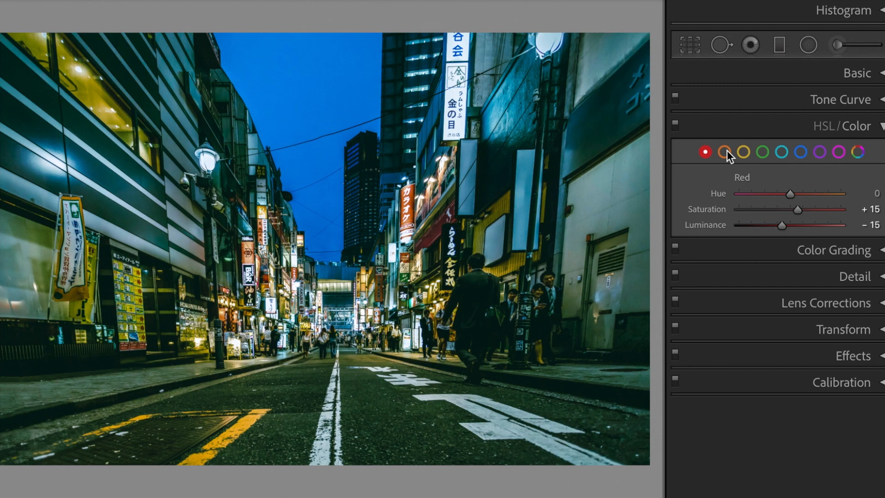
left_click(724, 152)
type("50")
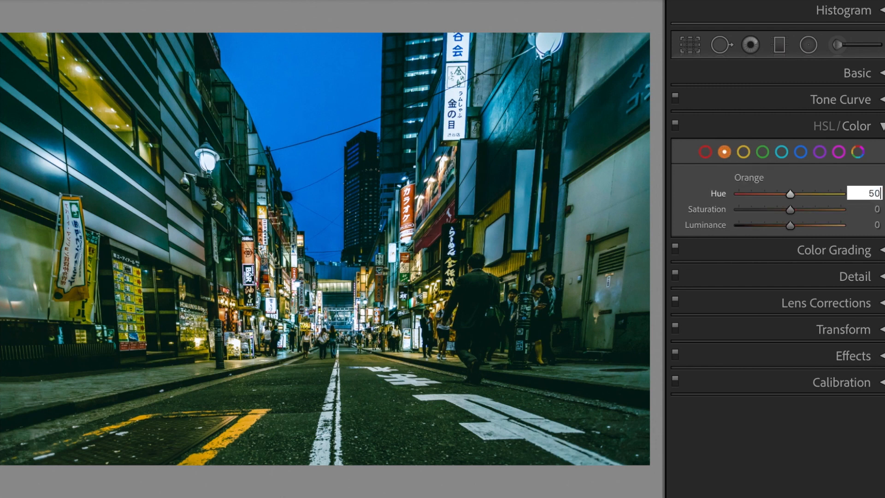
left_click_drag(789, 193, 814, 193)
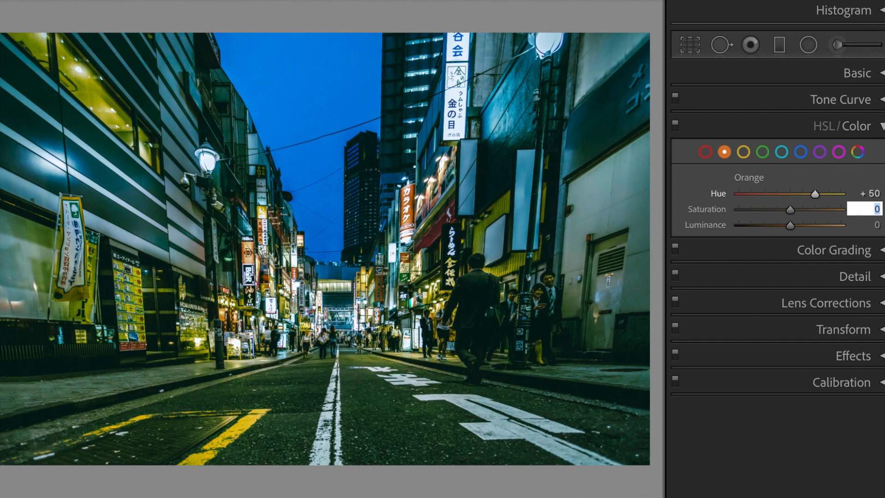
left_click_drag(789, 209, 811, 209)
type("-")
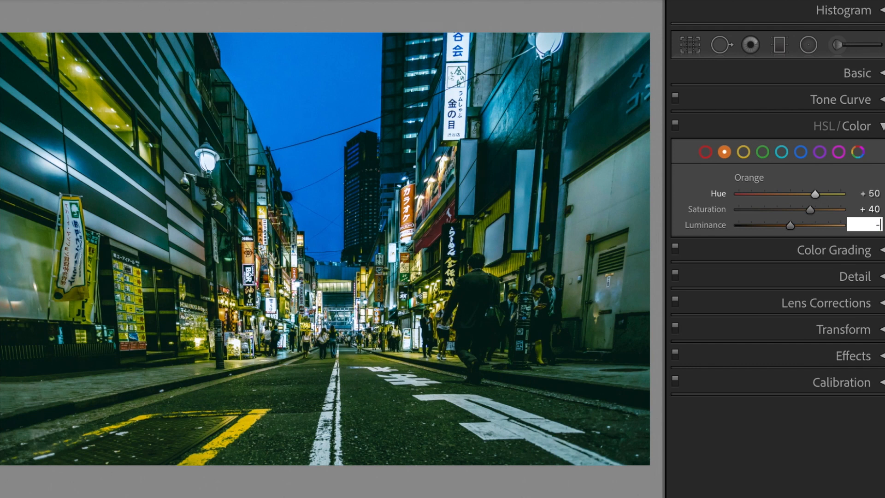
left_click_drag(790, 225, 781, 225)
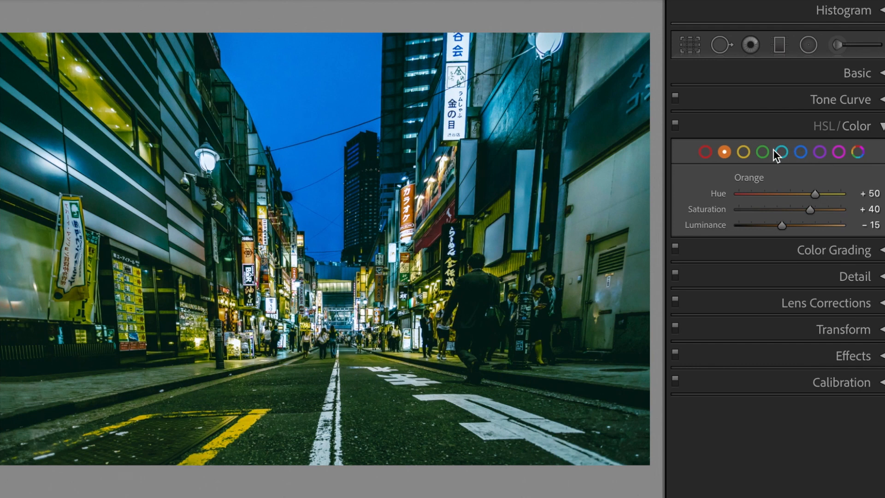
Step: Set Yellow Hue +50, Saturation +15, Luminance +55
left_click(744, 151)
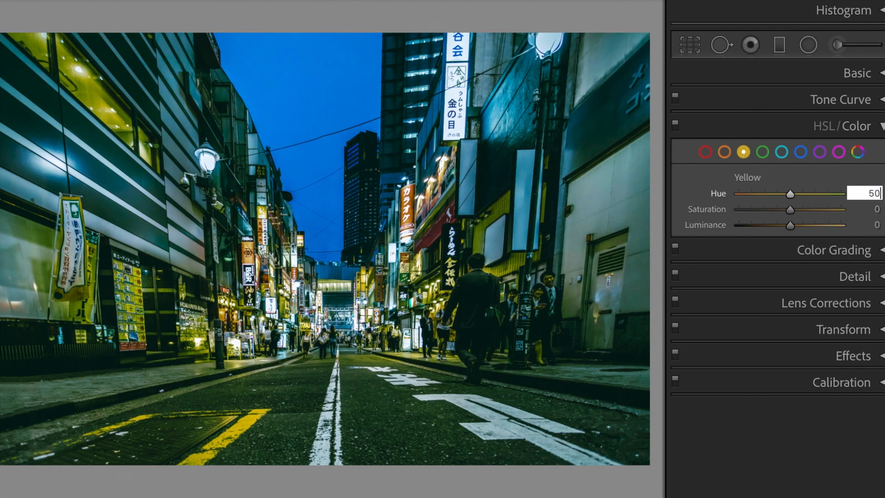
left_click_drag(789, 193, 815, 193)
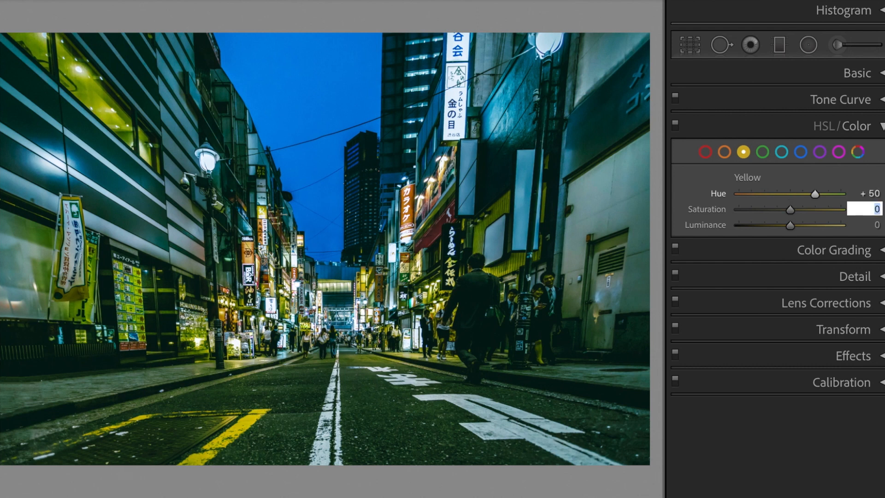
type("15")
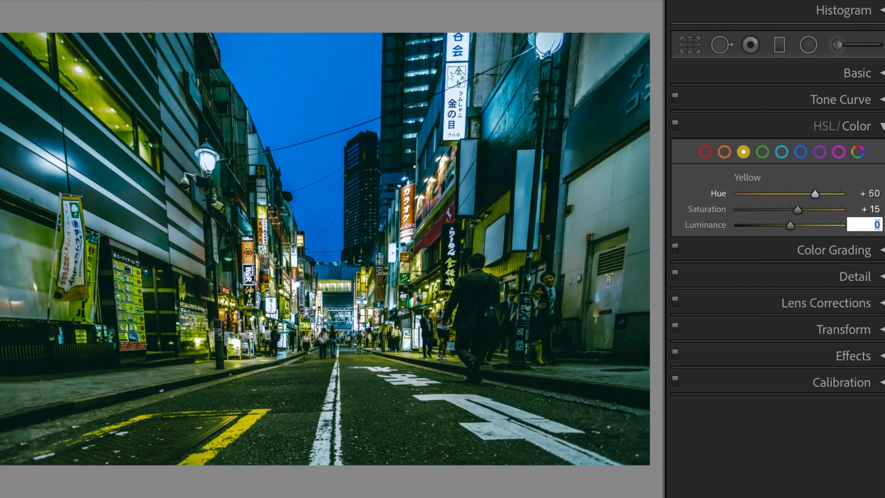
type("55")
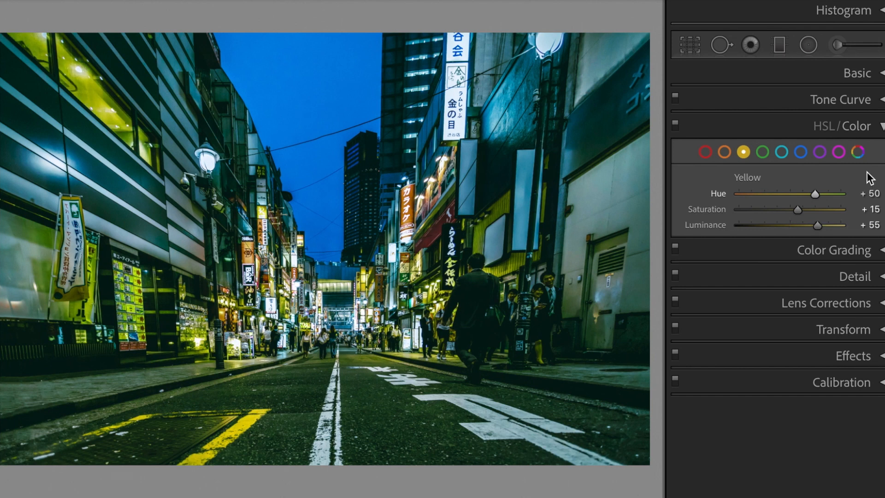
Step: Set Green Hue +90 and Luminance −80
left_click(763, 151)
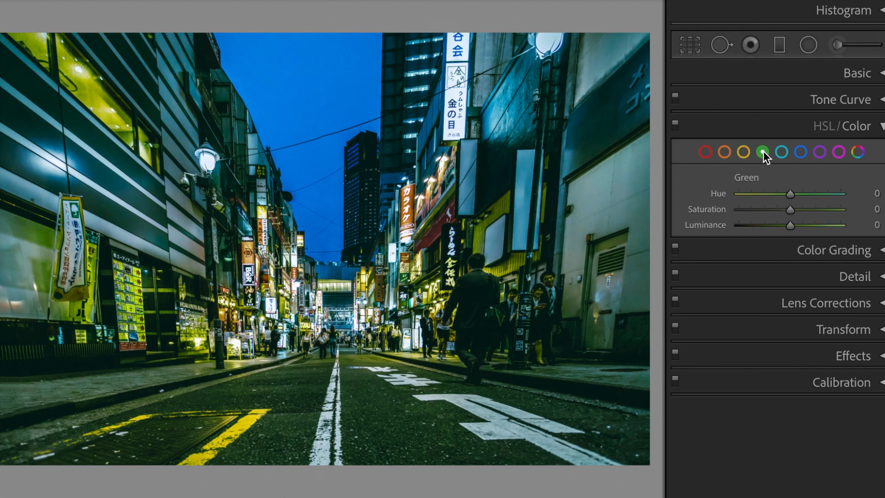
left_click(877, 193)
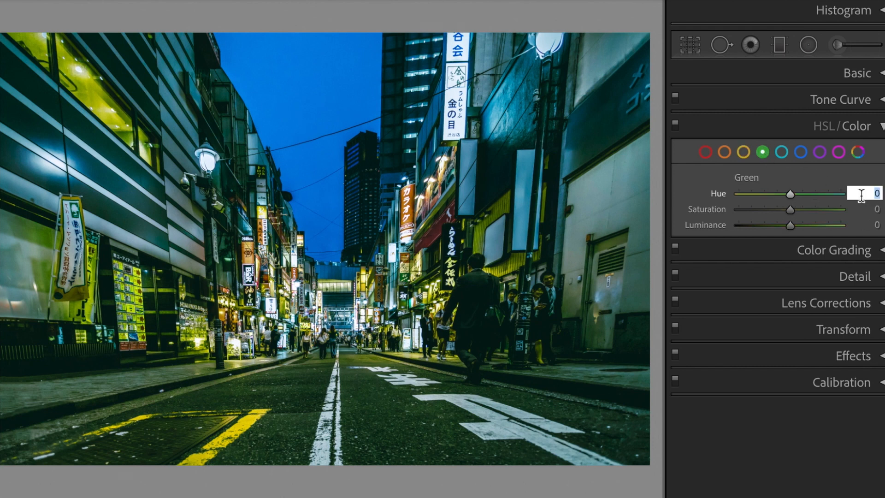
left_click_drag(790, 193, 835, 193)
type("-")
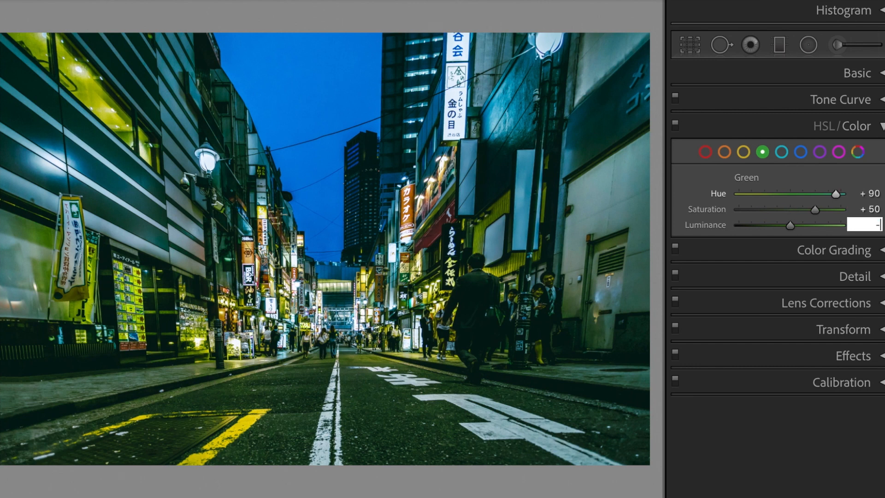
left_click_drag(787, 225, 748, 225)
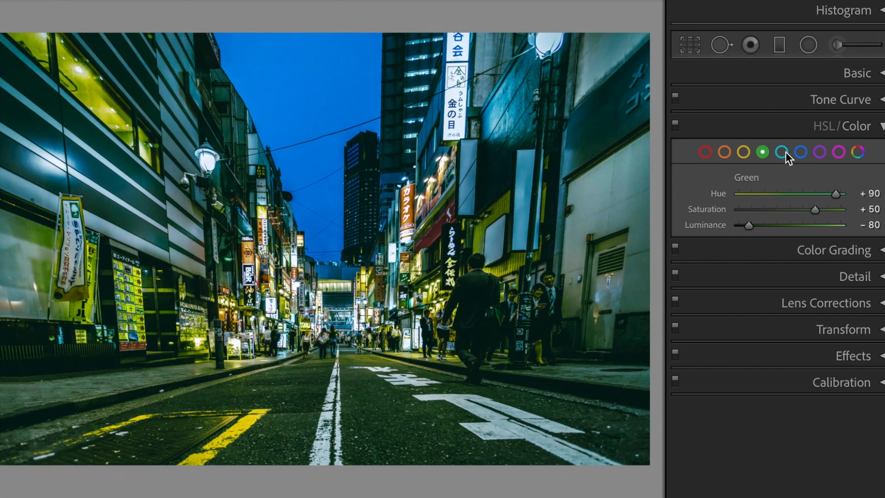
Step: Set Aqua Hue −20 and Saturation +5
left_click(784, 152)
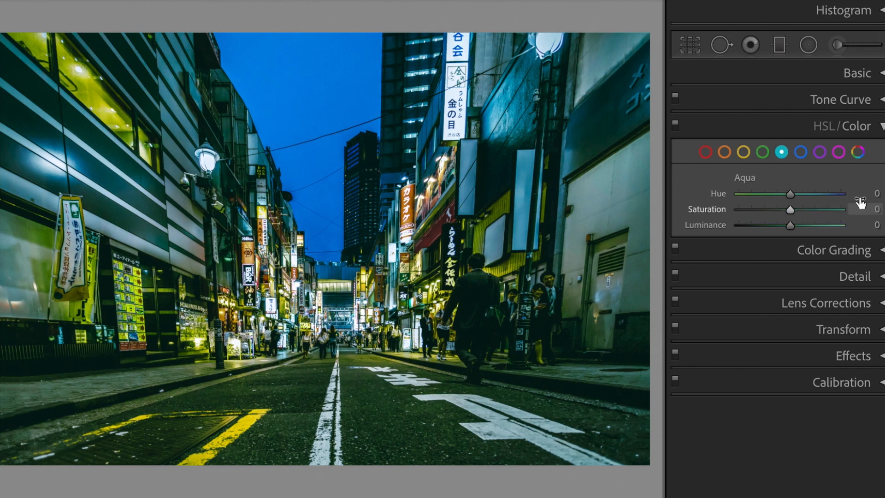
left_click(875, 193)
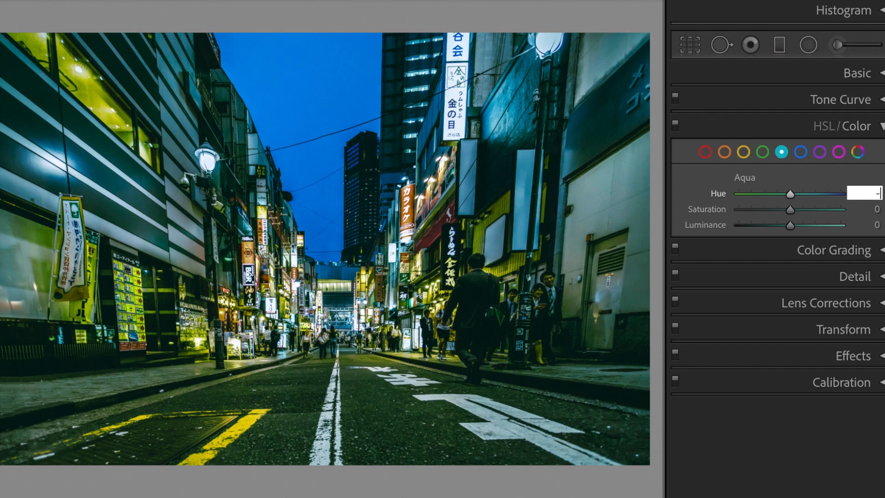
type("-20")
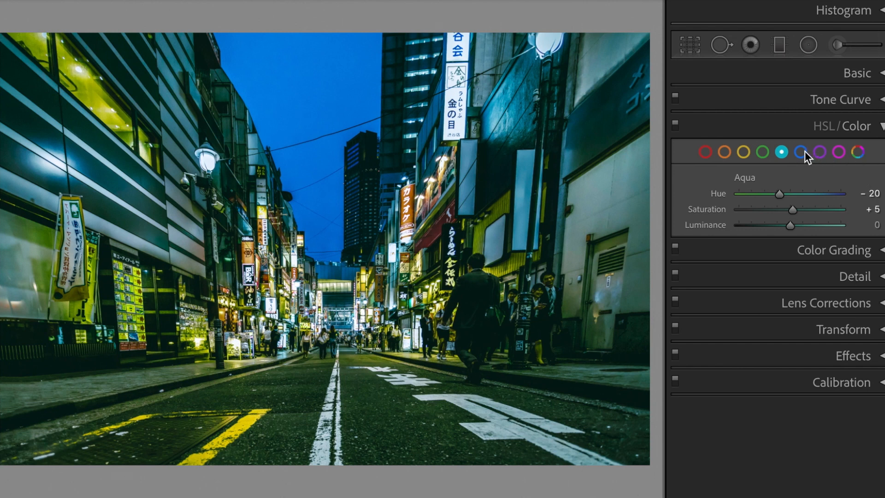
mouse_move(802, 151)
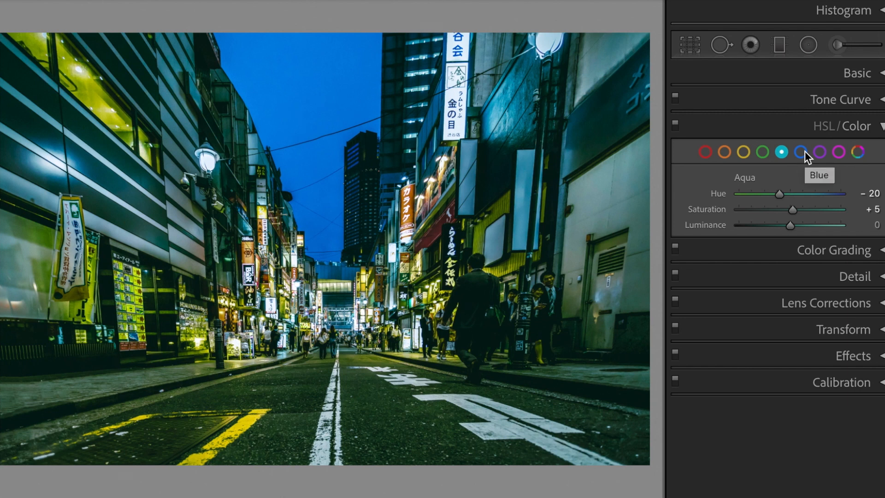
Step: Lift Blue luminance to +15 and set Purple Hue −50, Saturation +60, Luminance −50
left_click(798, 152)
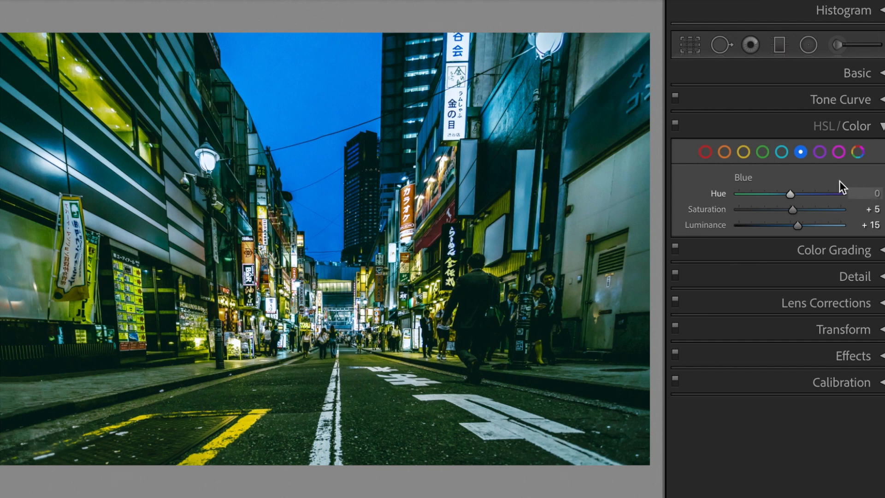
mouse_move(822, 158)
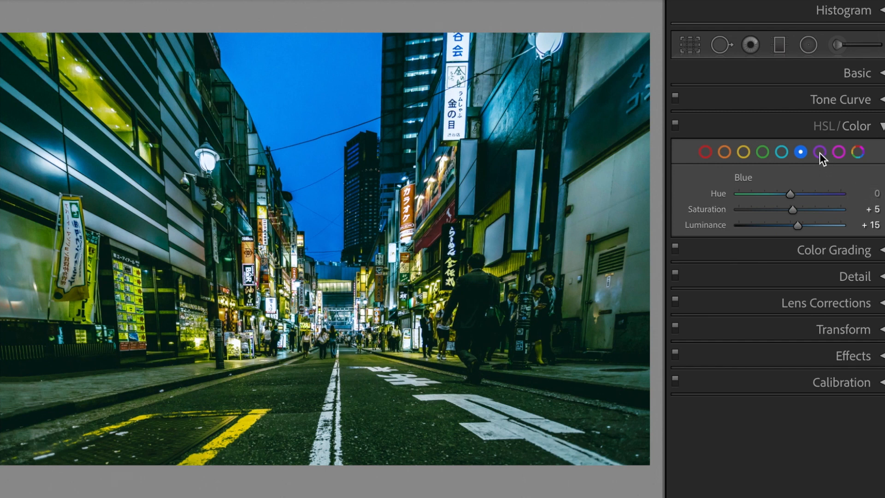
left_click(820, 152)
type("-")
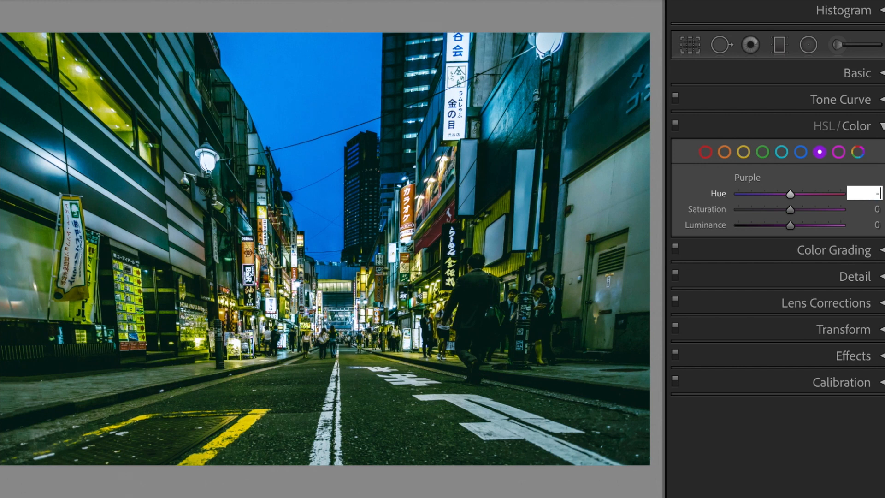
left_click_drag(790, 194, 763, 194)
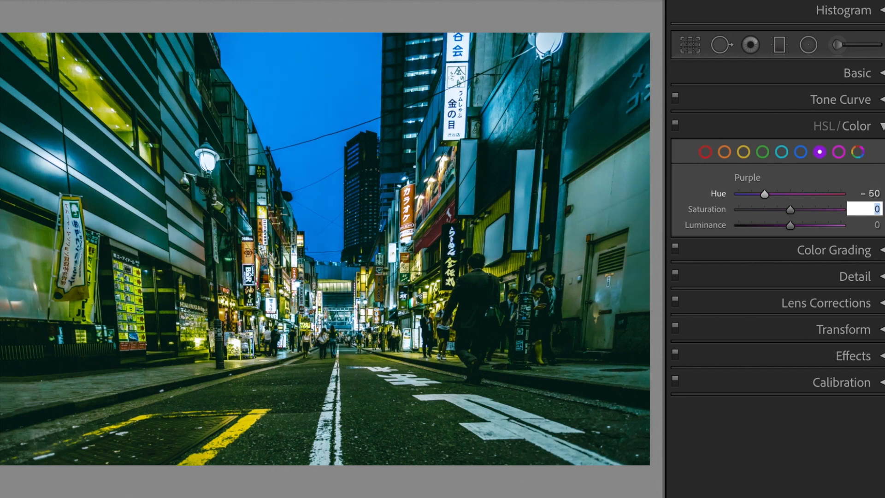
left_click_drag(789, 209, 820, 209)
type("-")
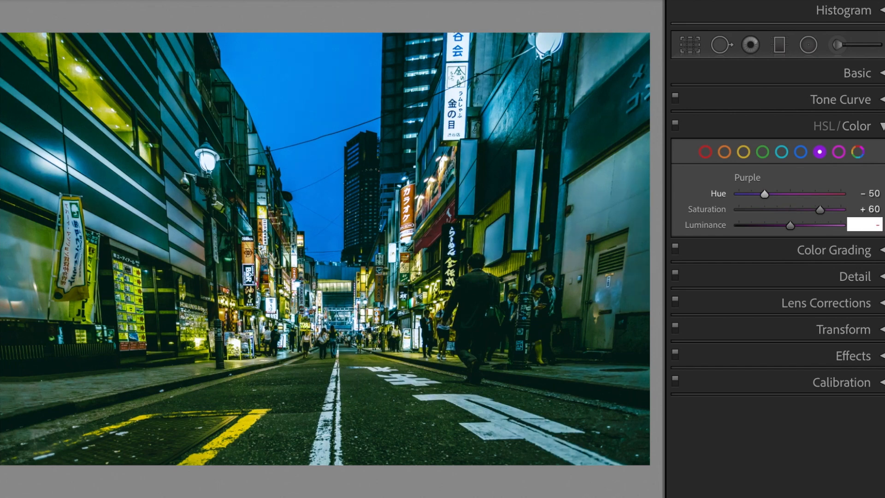
left_click_drag(790, 224, 765, 225)
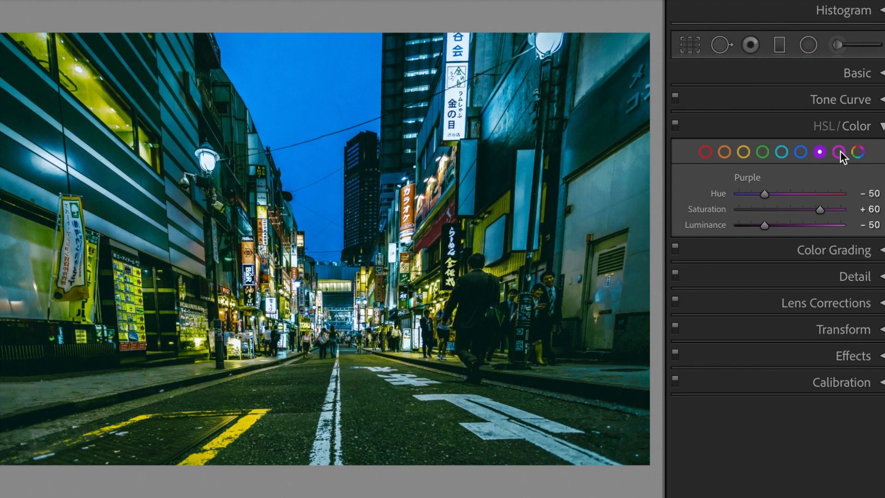
Step: Raise Magenta luminance to +40 and collapse the HSL/Color panel
left_click(855, 152)
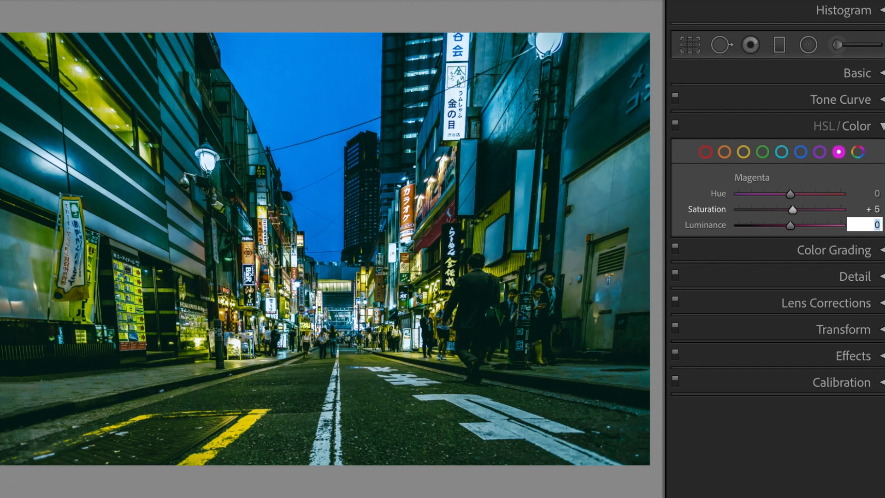
left_click_drag(790, 225, 810, 224)
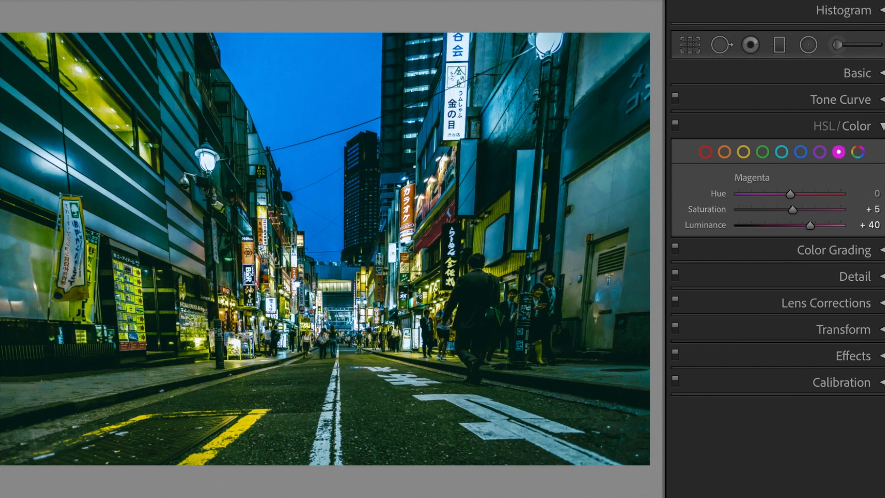
left_click(840, 126)
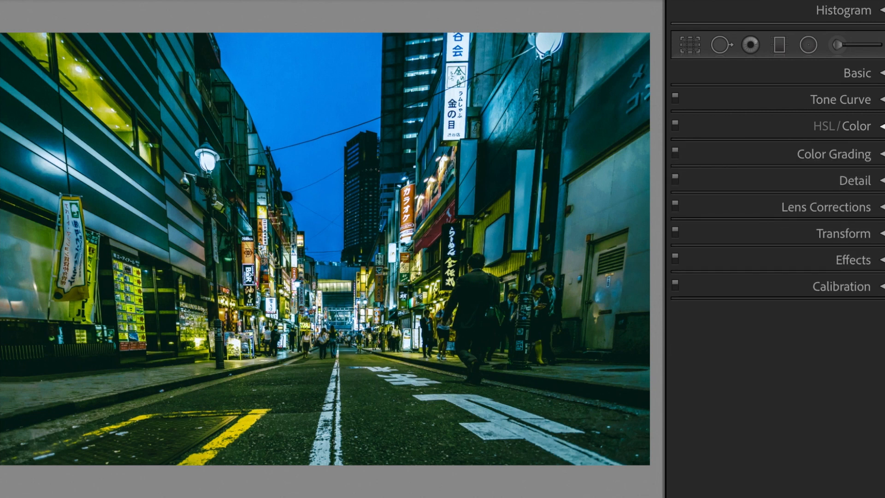
Step: Expand Color Grading and tint Shadows with Hue 230, Saturation 20
left_click(834, 154)
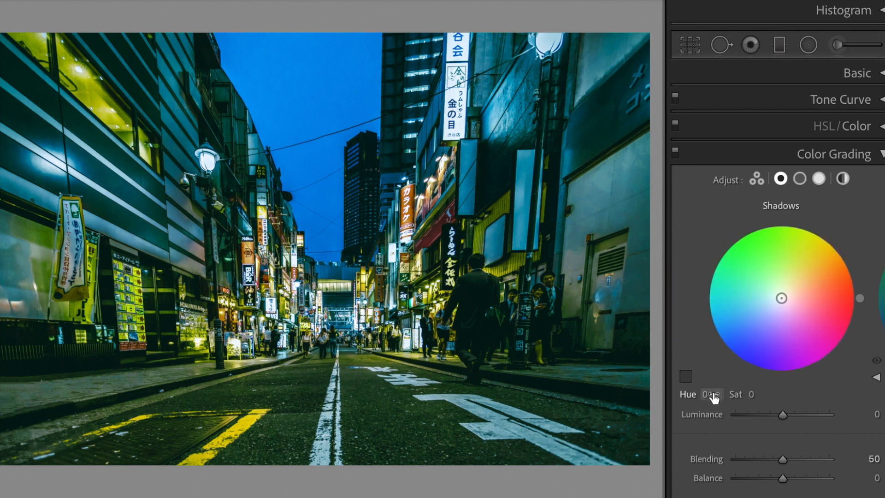
type("230")
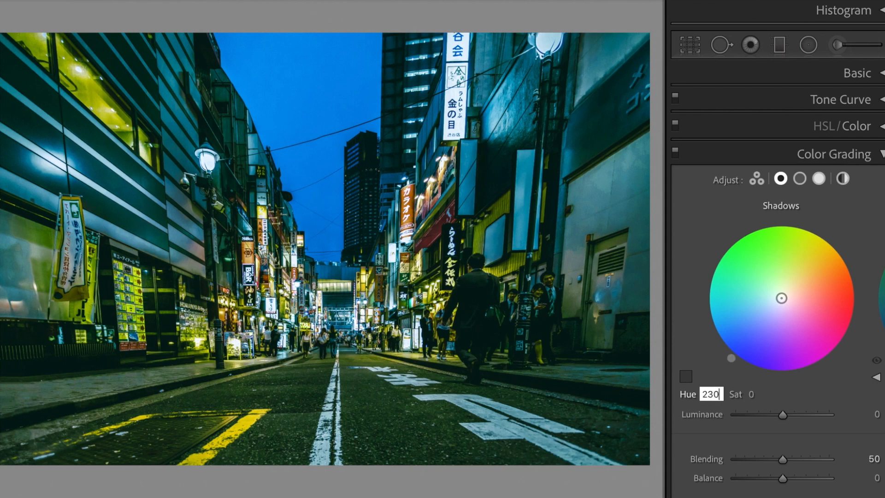
type("20")
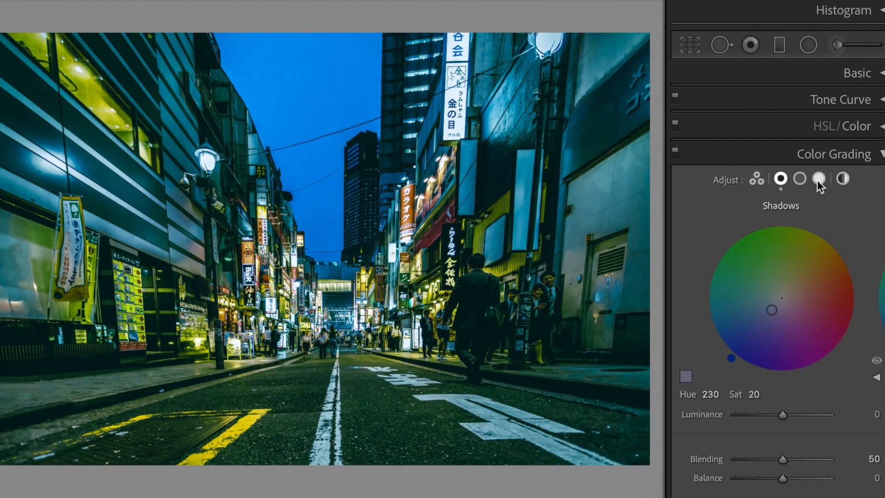
Step: Tint Highlights with Hue 150, Saturation 20, and set Blending to 100
left_click(819, 179)
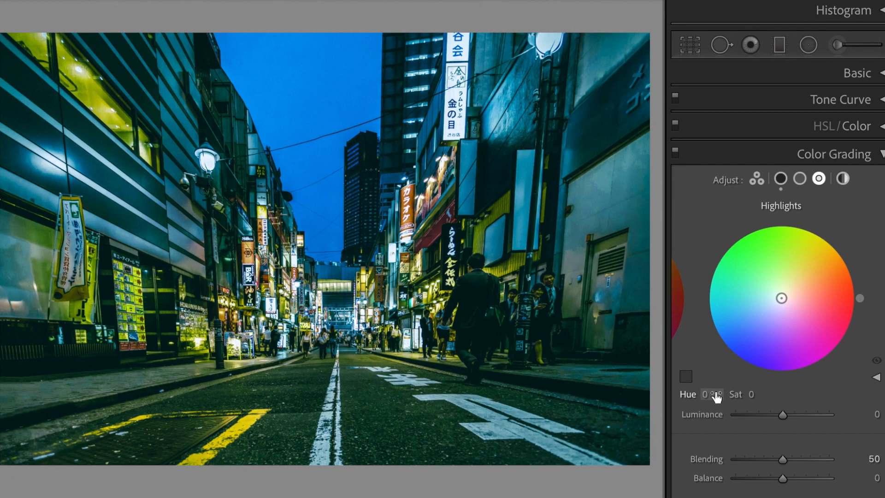
type("150")
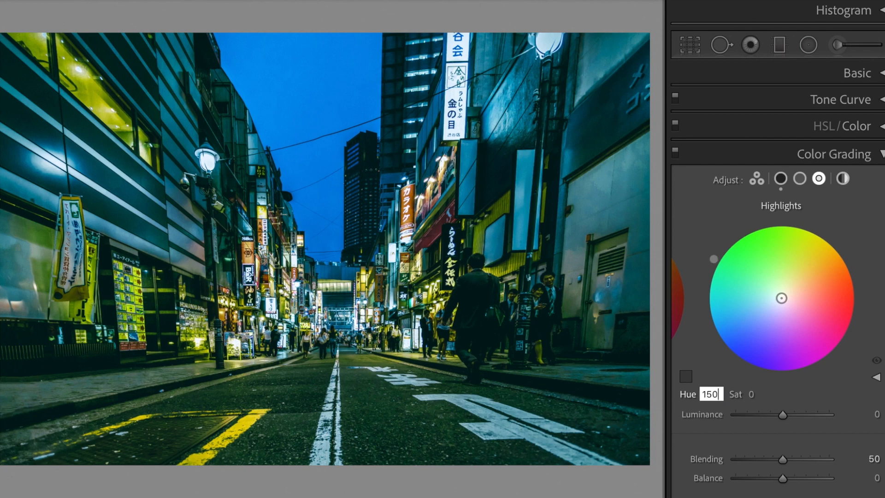
left_click(758, 394)
type("20")
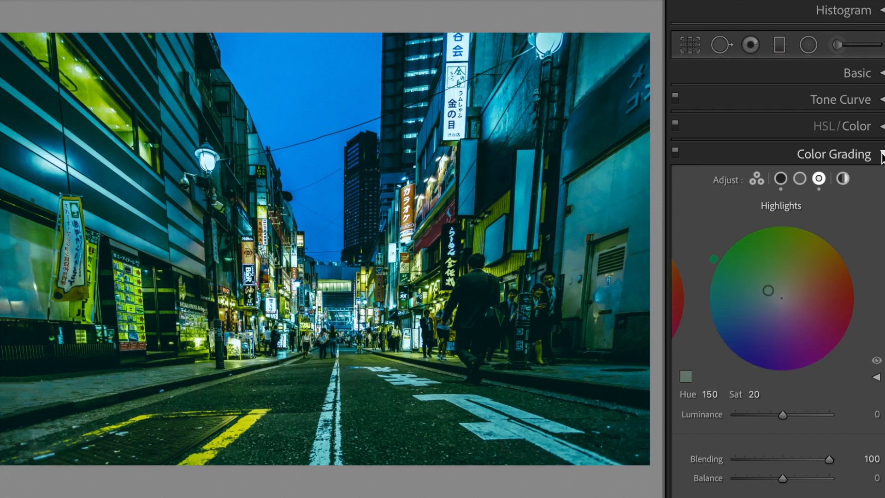
scroll("down", 3)
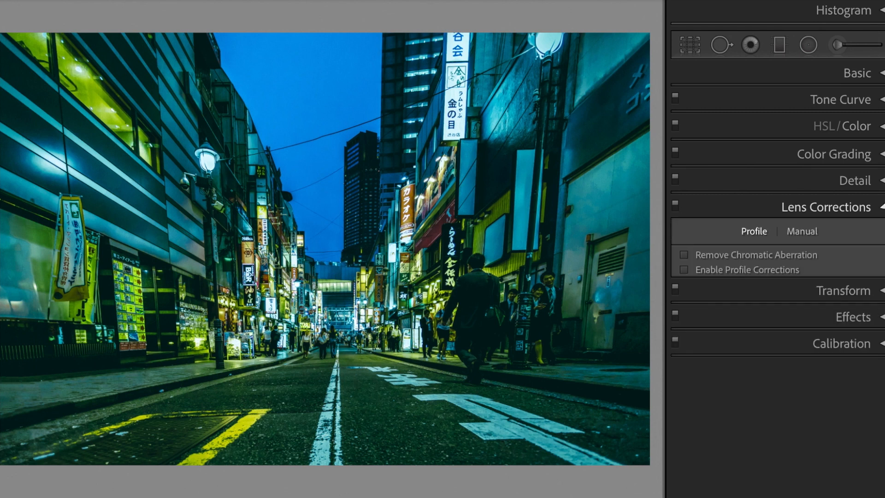
Step: Add a post-crop vignette (Amount −20, Midpoint 20, Feather 93, Highlights 33) and Grain Amount 30
left_click(683, 254)
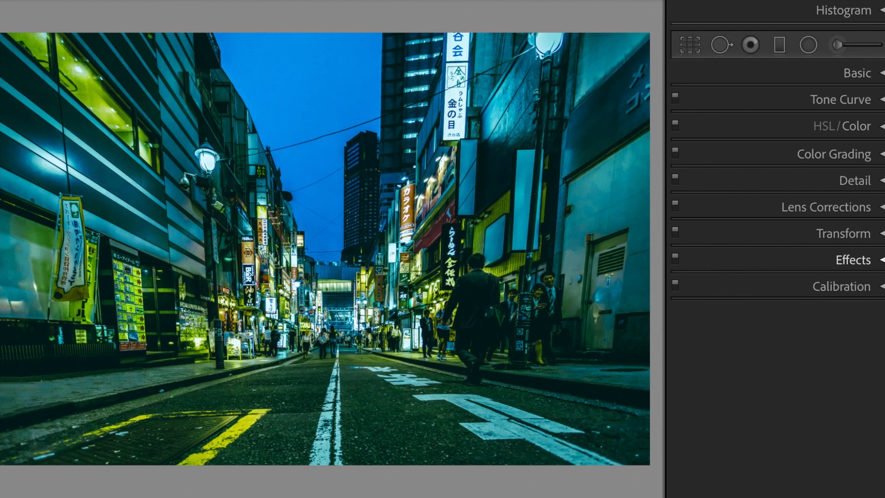
left_click(853, 259)
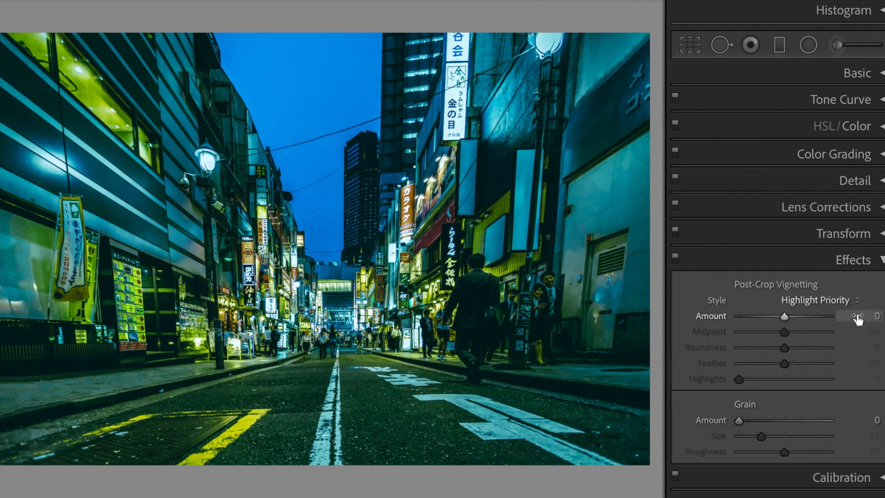
left_click(858, 316)
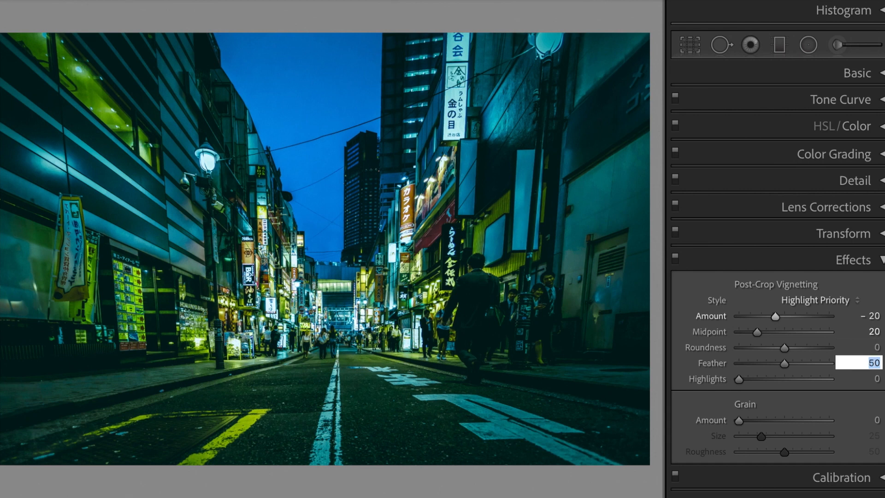
left_click_drag(784, 363, 823, 363)
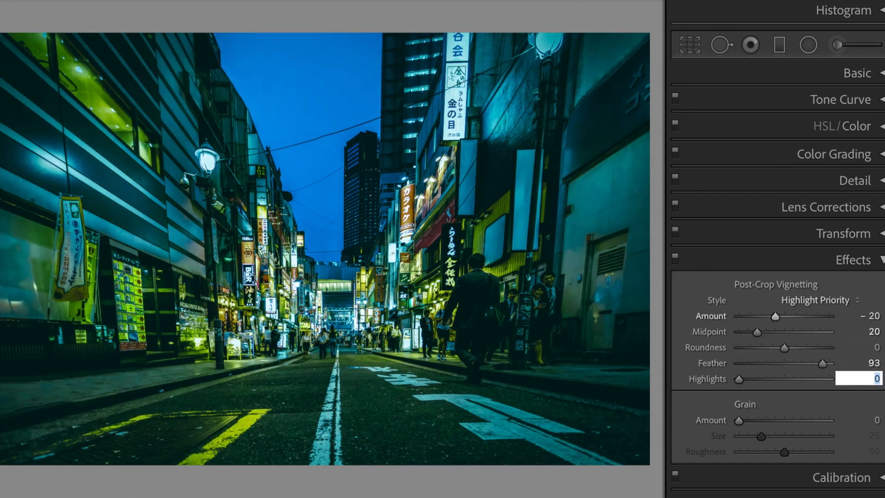
type("33")
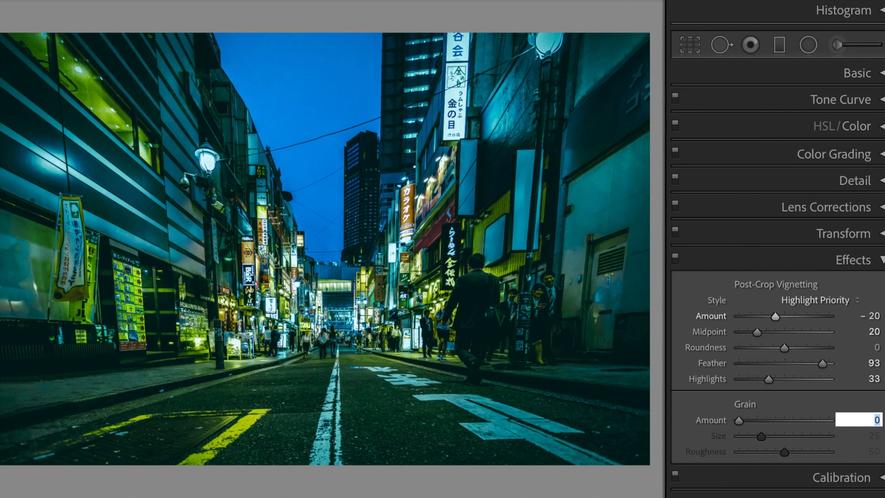
type("30")
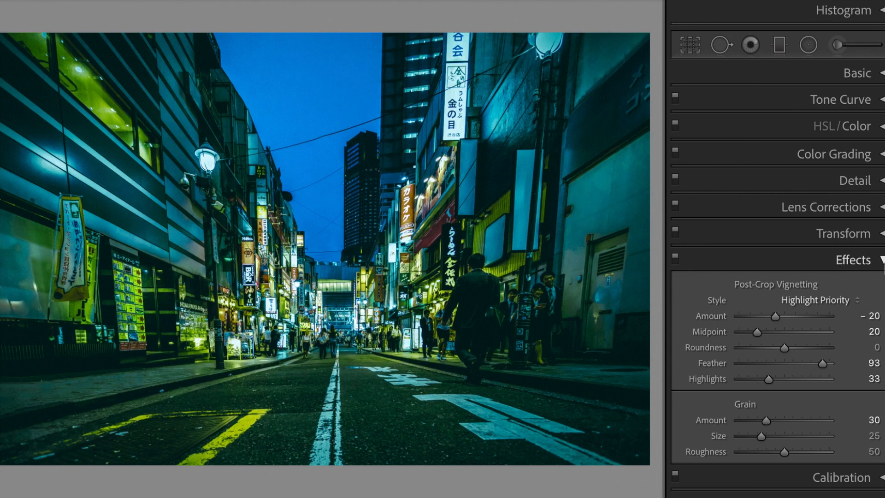
left_click(852, 260)
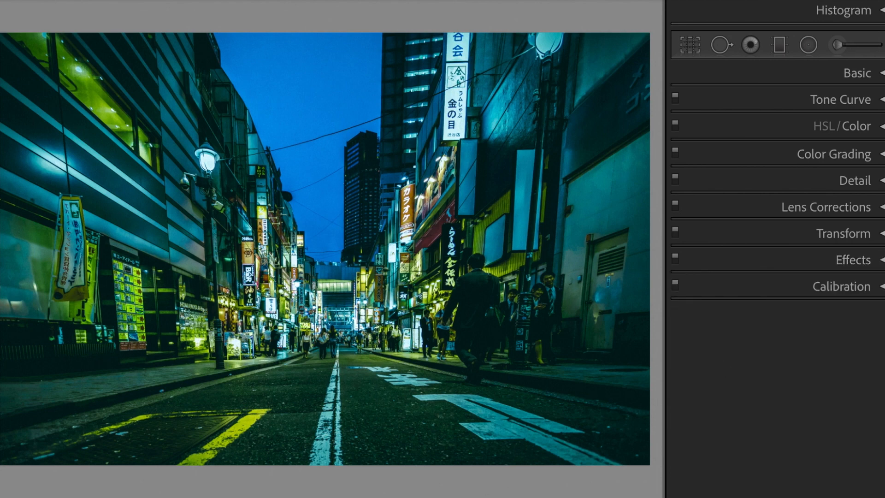